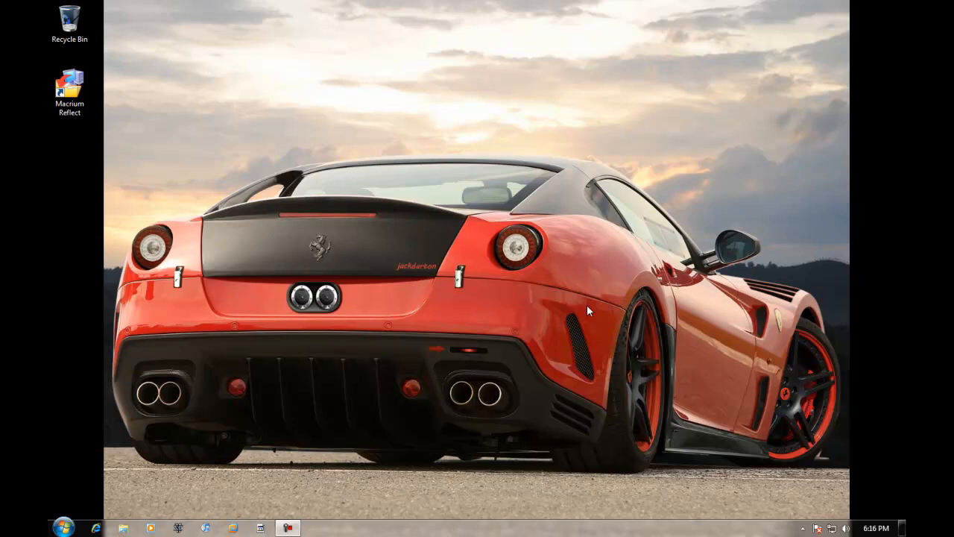
mouse_move(508, 257)
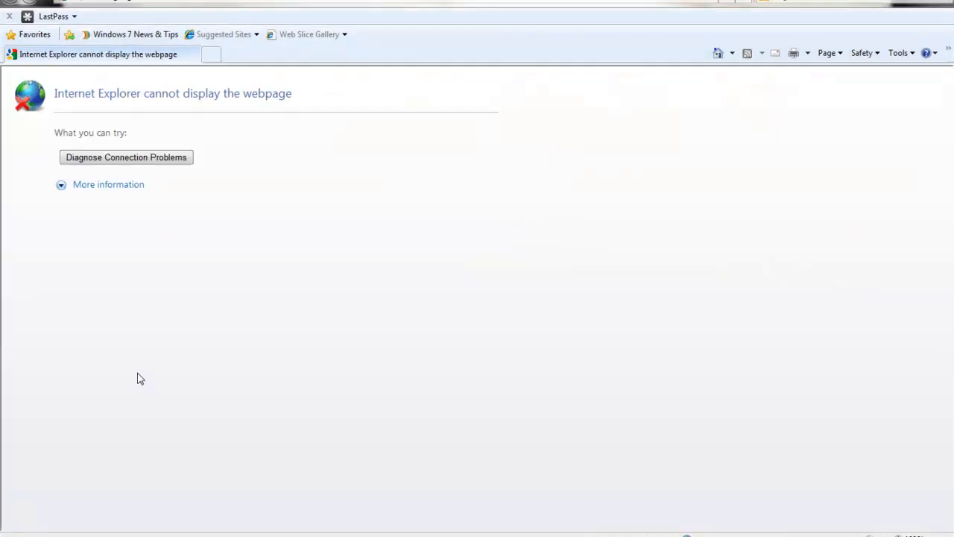
mouse_move(178, 244)
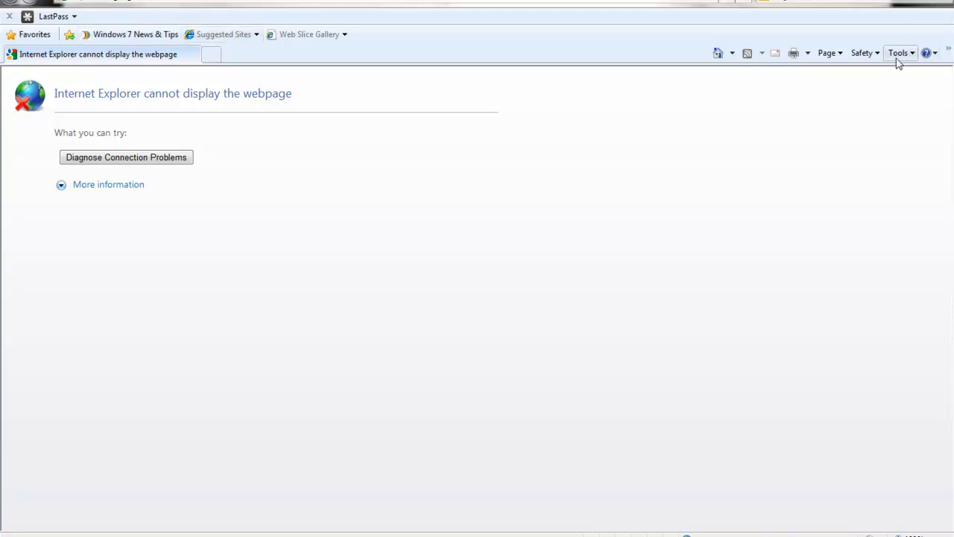
Open Internet Options from the Tools menu and show its Connections tab
left_click(898, 53)
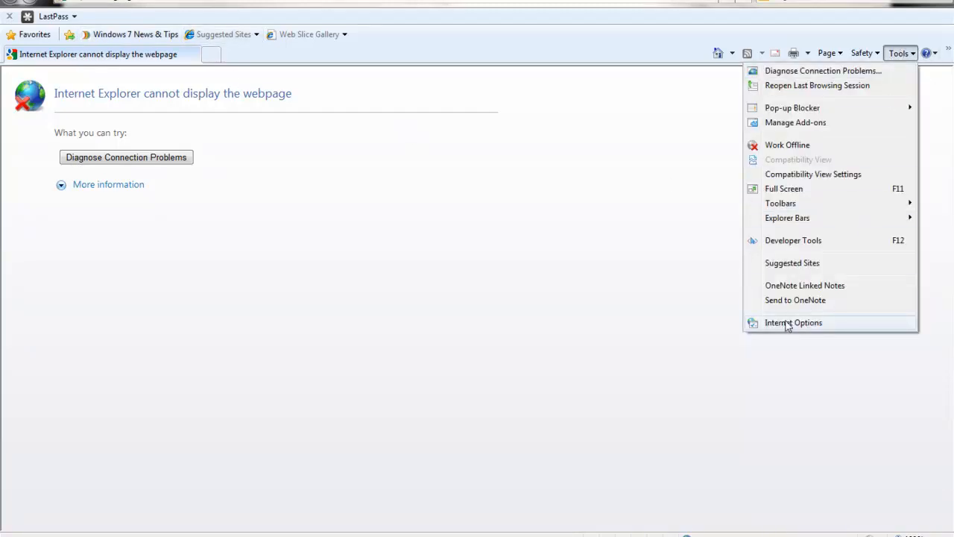
left_click(794, 322)
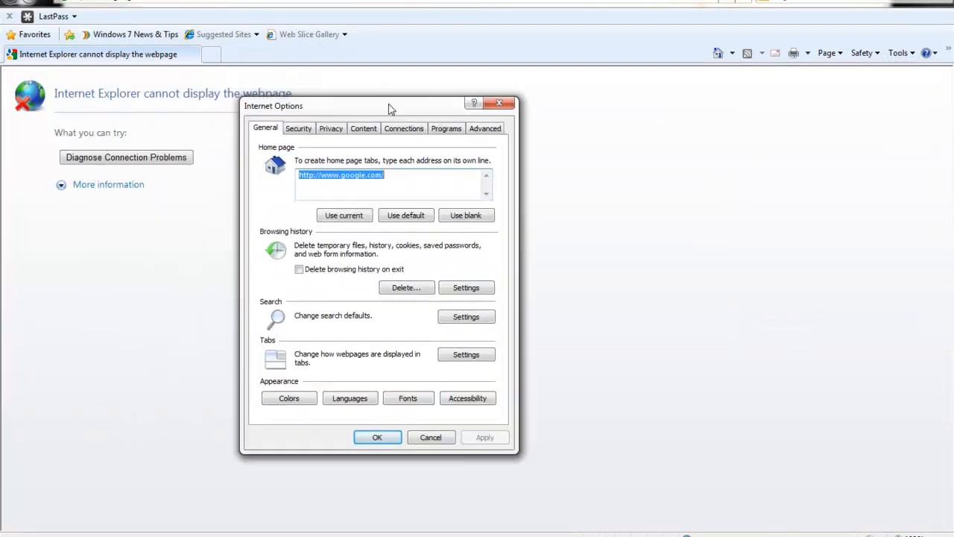
left_click_drag(387, 105, 500, 58)
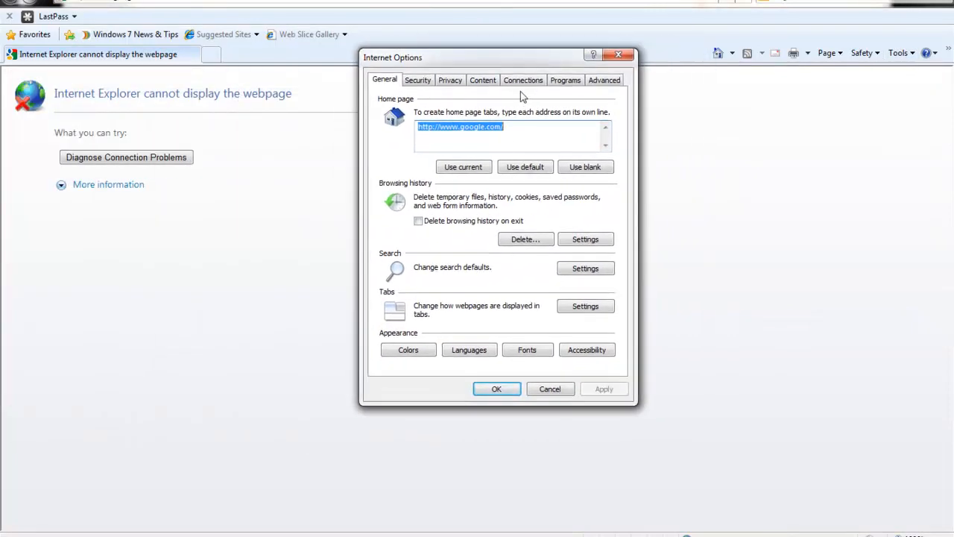
left_click(522, 79)
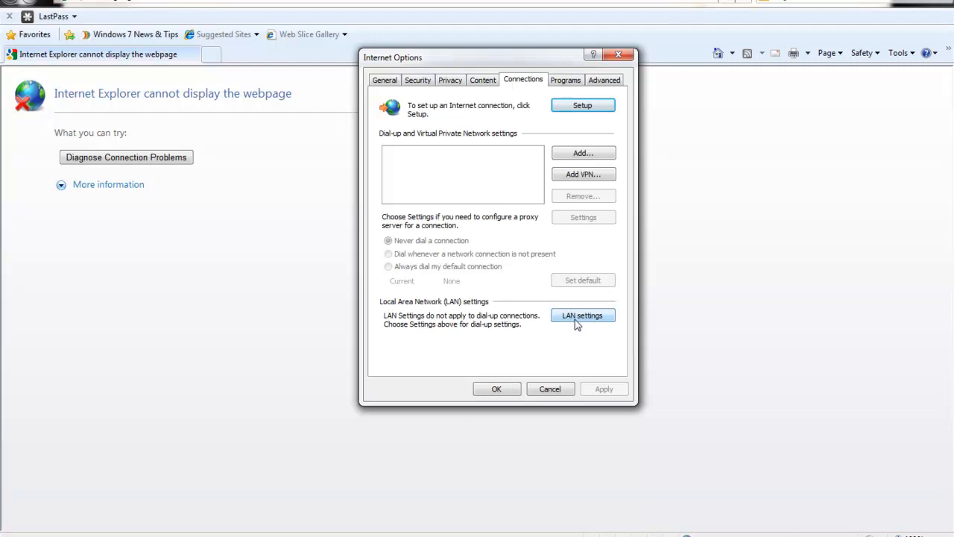
Turn off 'Use a proxy server for your LAN' in the LAN settings dialog
left_click(583, 315)
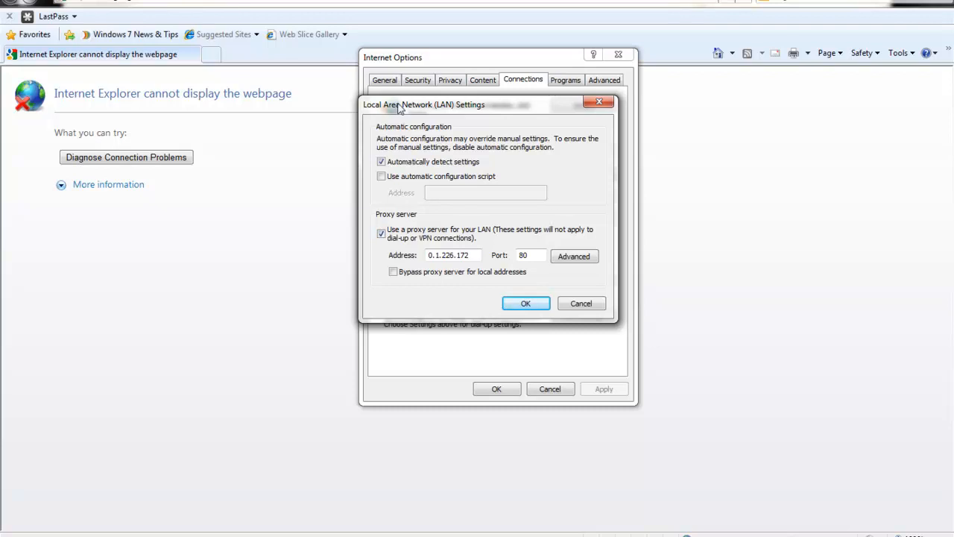
left_click_drag(423, 104, 428, 117)
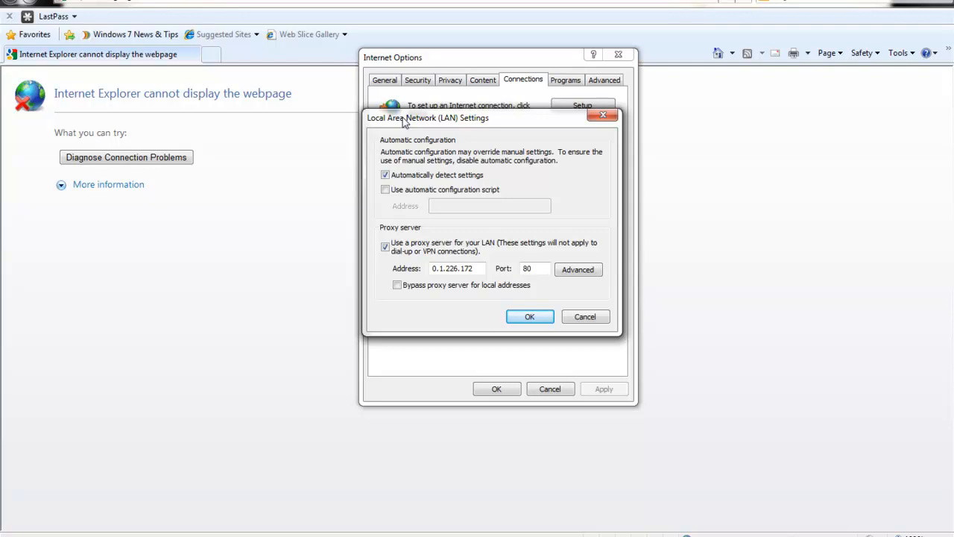
mouse_move(443, 132)
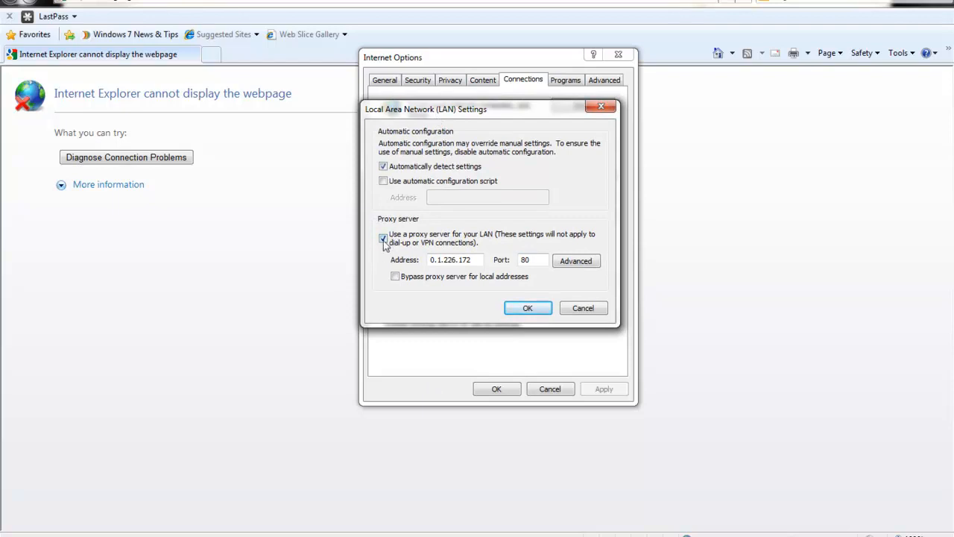
left_click(527, 308)
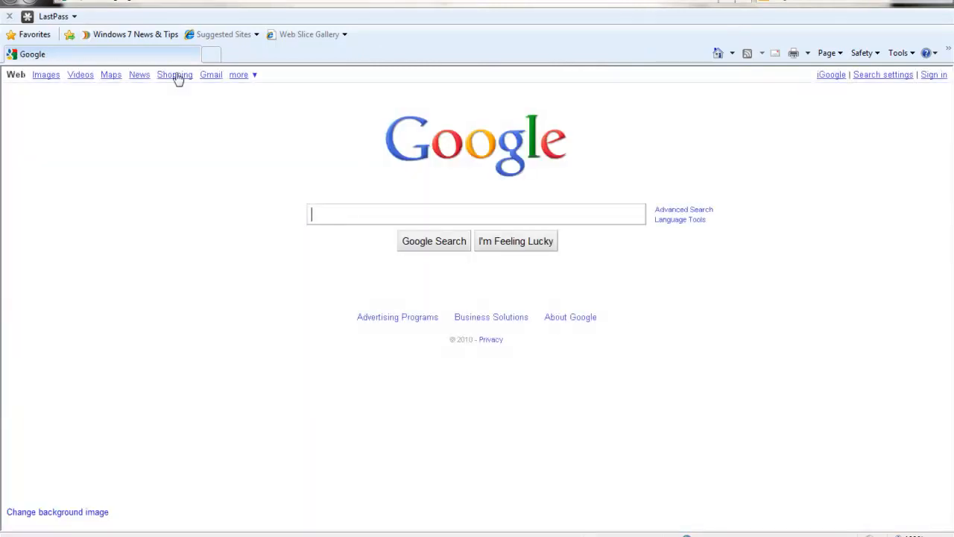
mouse_move(205, 211)
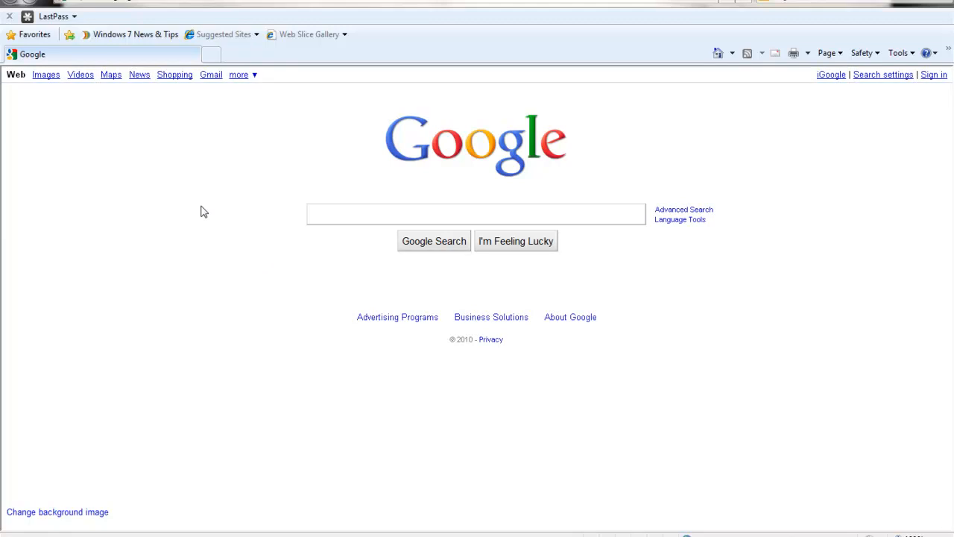
Reopen the LAN settings dialog through Tools > Internet Options
left_click(899, 53)
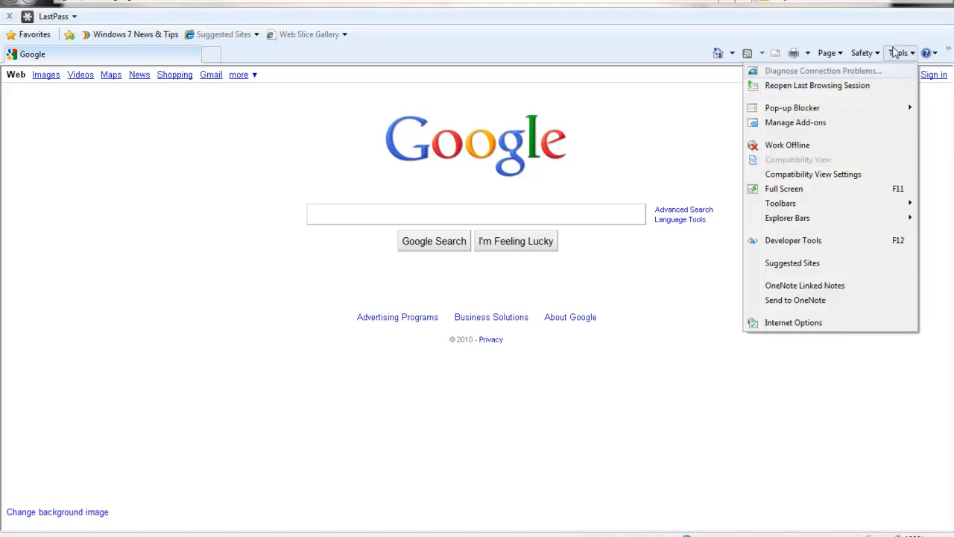
left_click(793, 322)
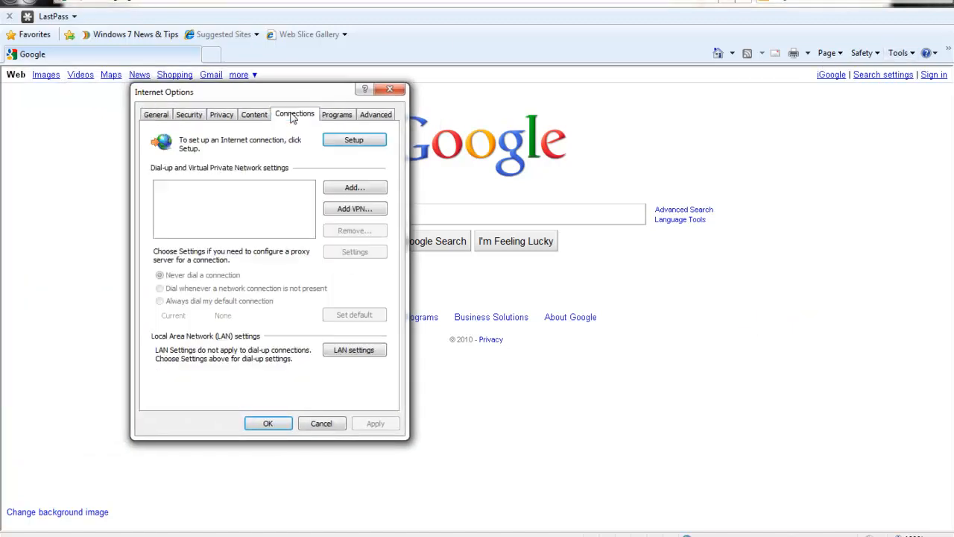
left_click(354, 350)
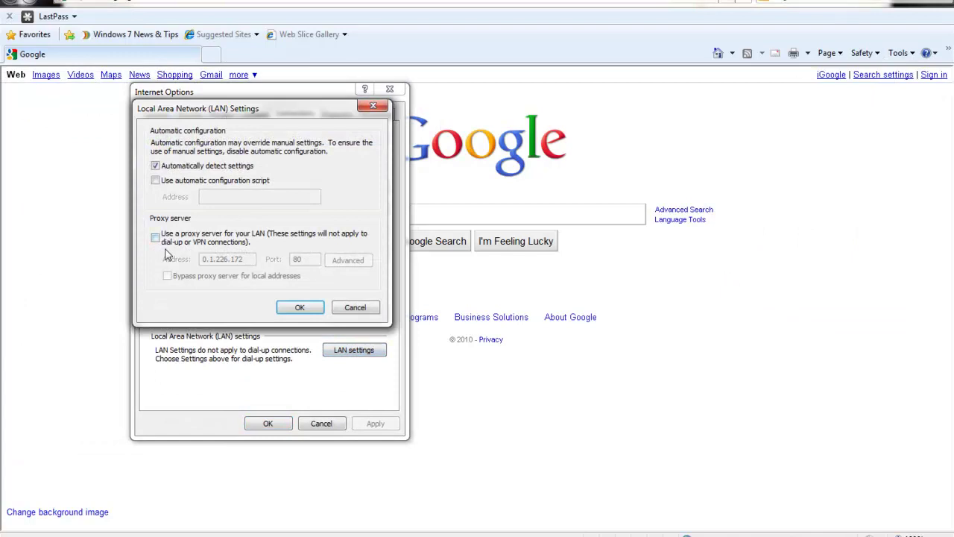
Toggle the 'Use a proxy server' checkbox several times, ending with it checked
left_click(155, 237)
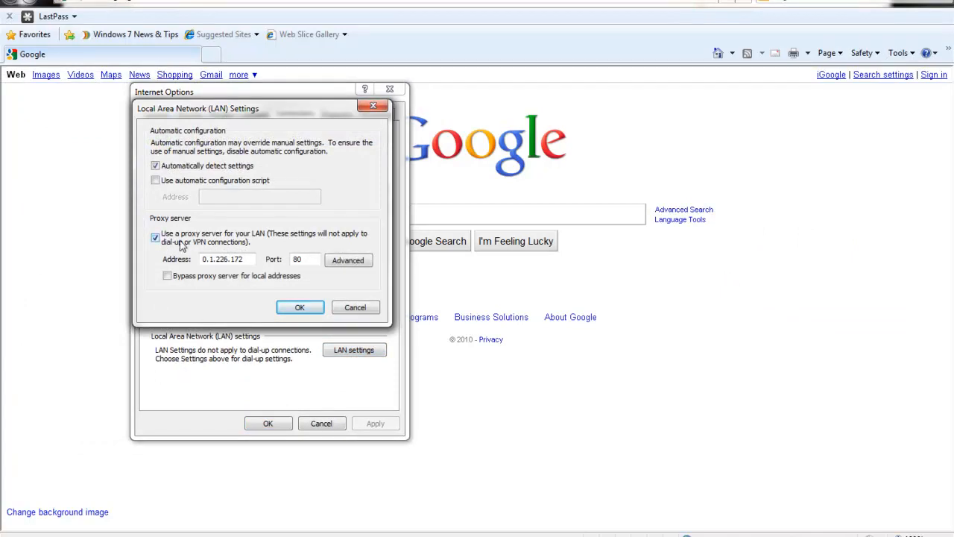
left_click(156, 237)
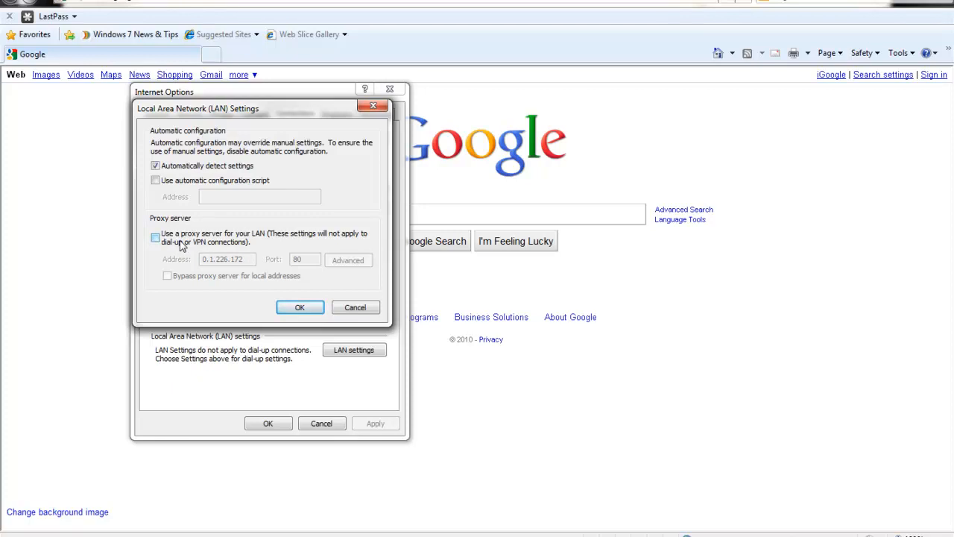
left_click(148, 237)
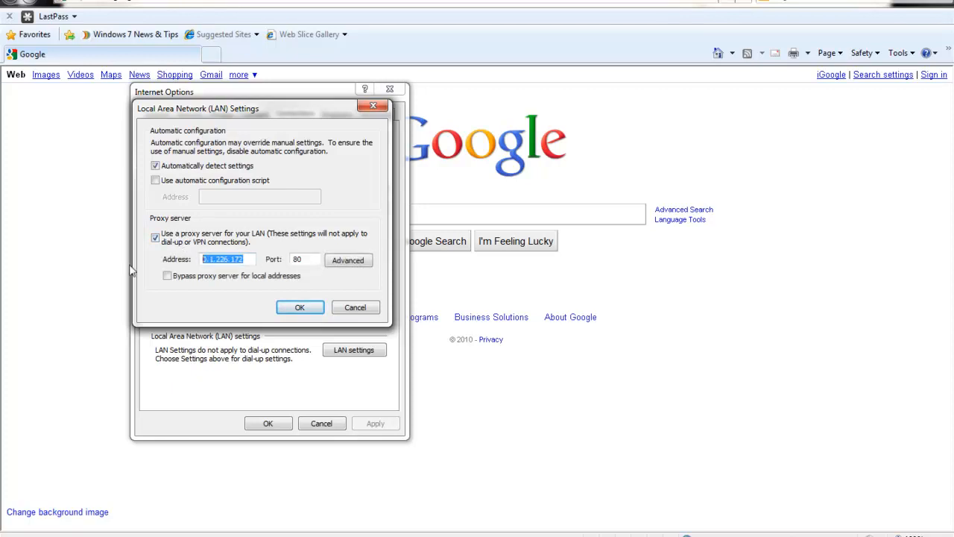
left_click(155, 237)
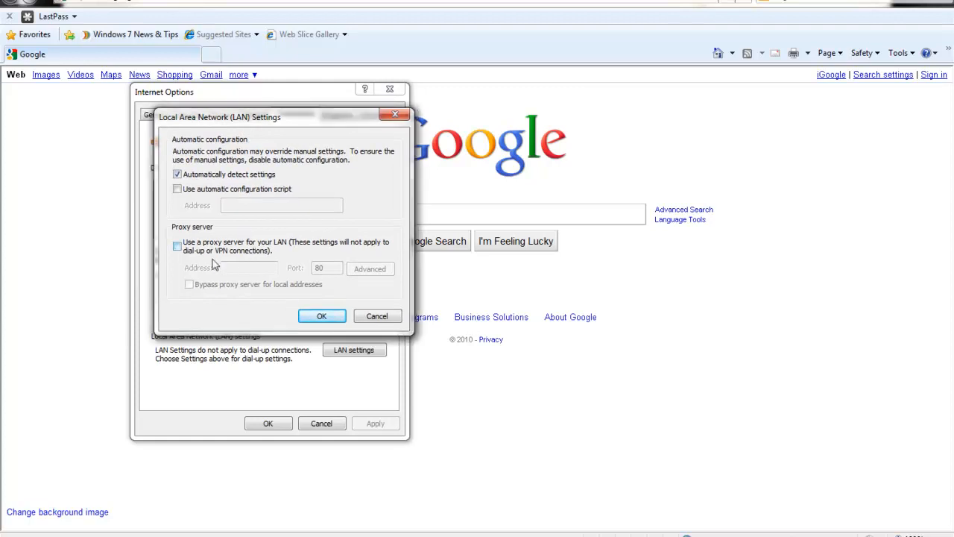
left_click(178, 245)
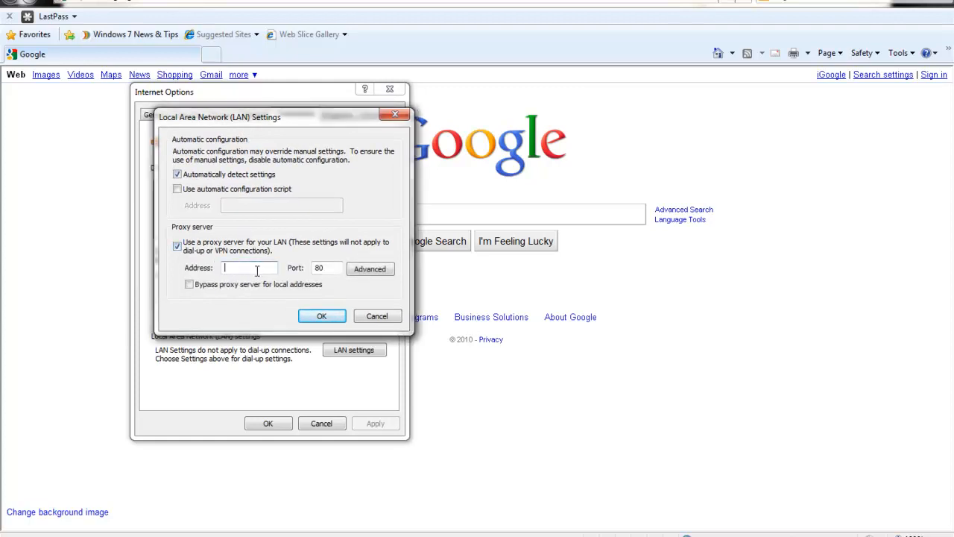
mouse_move(377, 316)
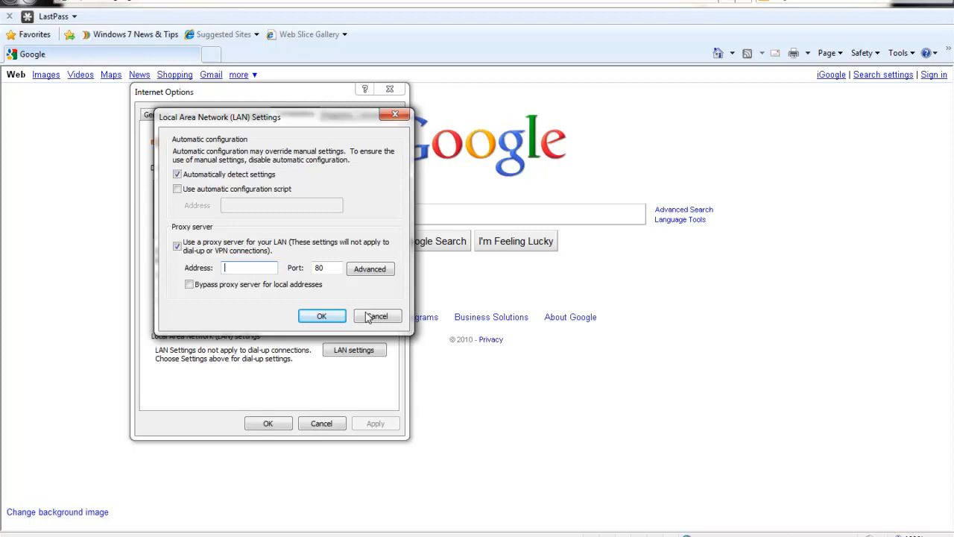
Discard the LAN changes, then confirm LAN settings with 'Use a proxy server' unchecked
left_click(376, 316)
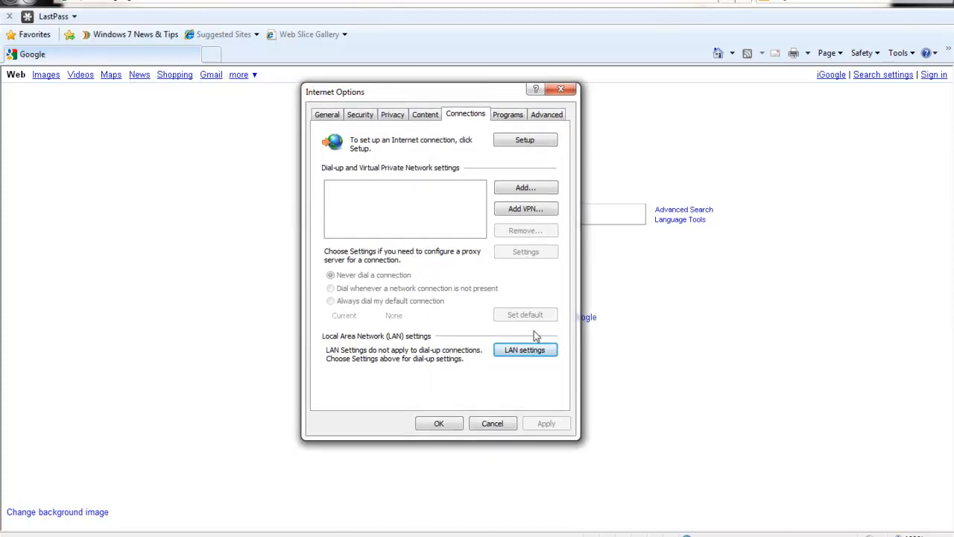
left_click(525, 350)
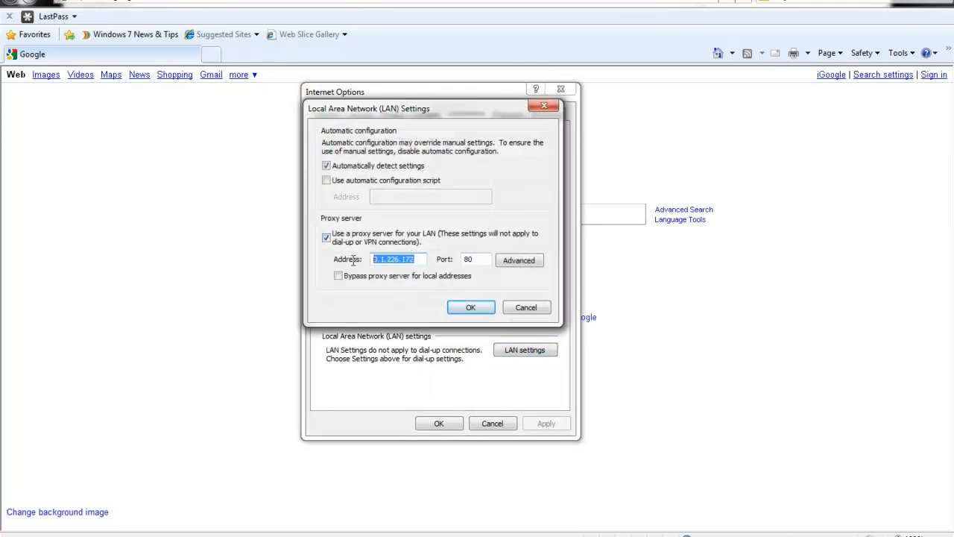
left_click(324, 237)
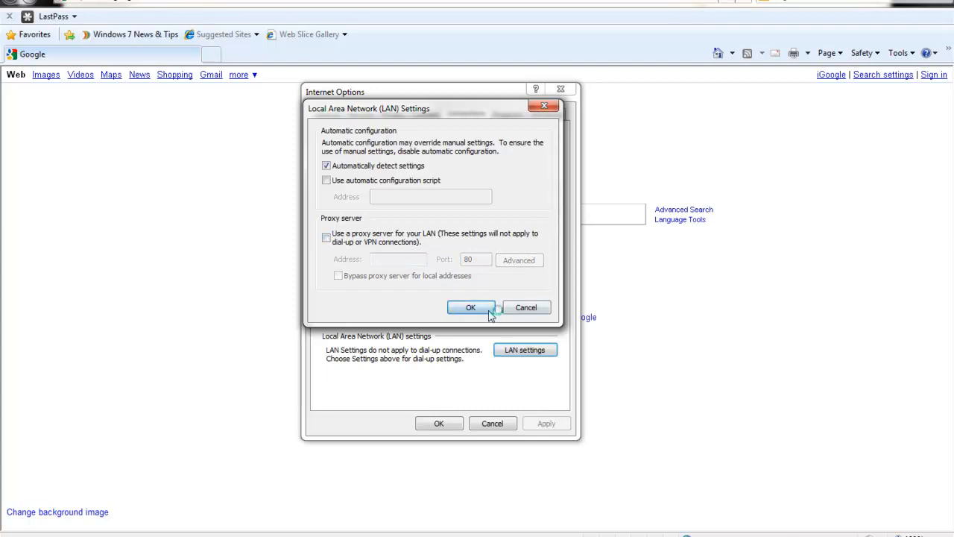
left_click(470, 308)
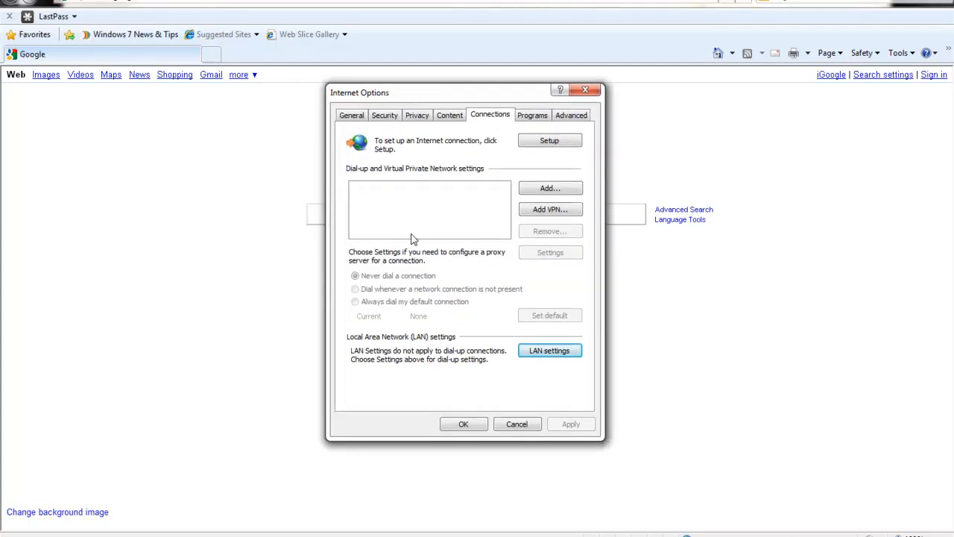
mouse_move(421, 293)
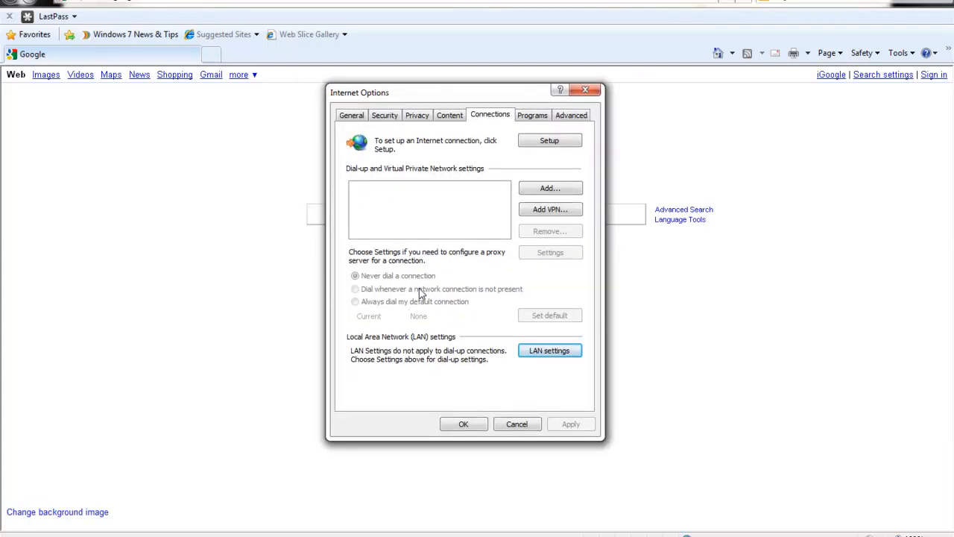